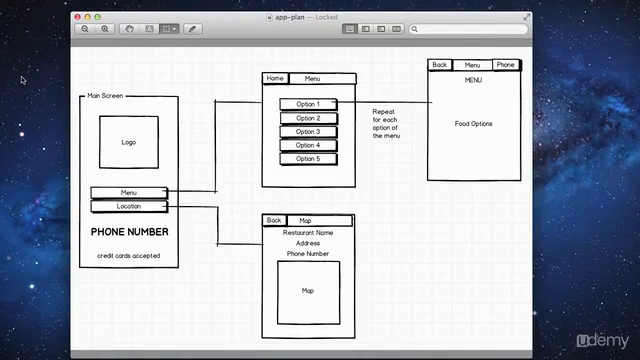
mouse_move(556, 88)
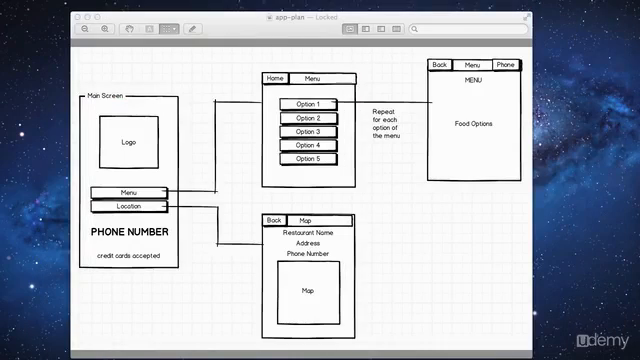
mouse_move(608, 208)
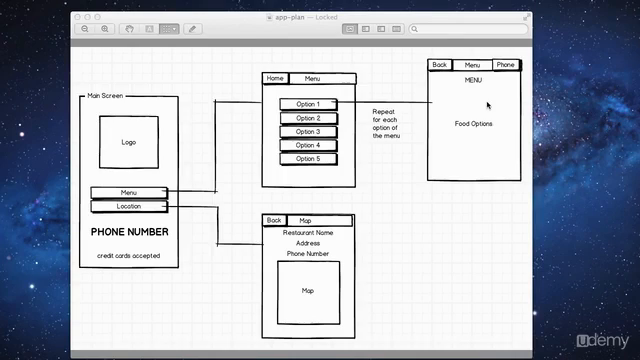
mouse_move(458, 78)
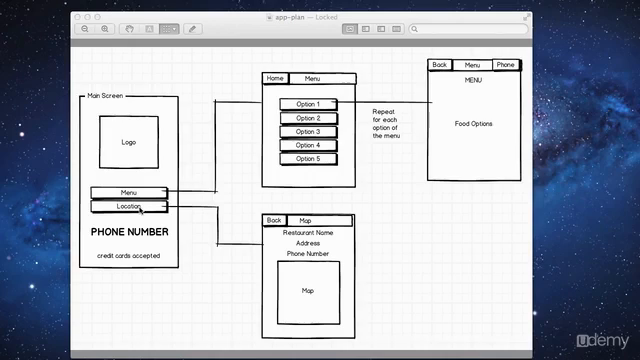
mouse_move(320, 248)
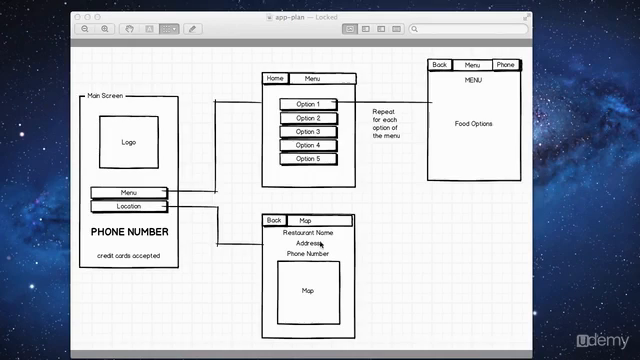